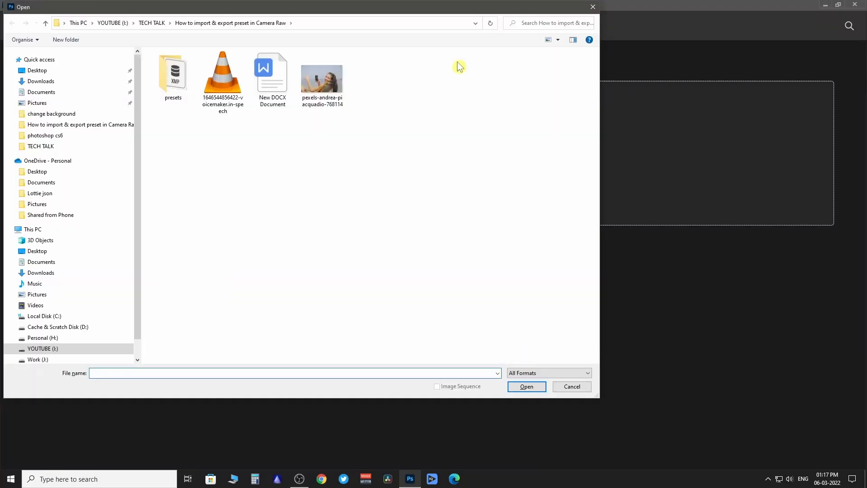
Step: Open the beach portrait, duplicate it onto Layer 1 and head to the filters list
double_click(322, 75)
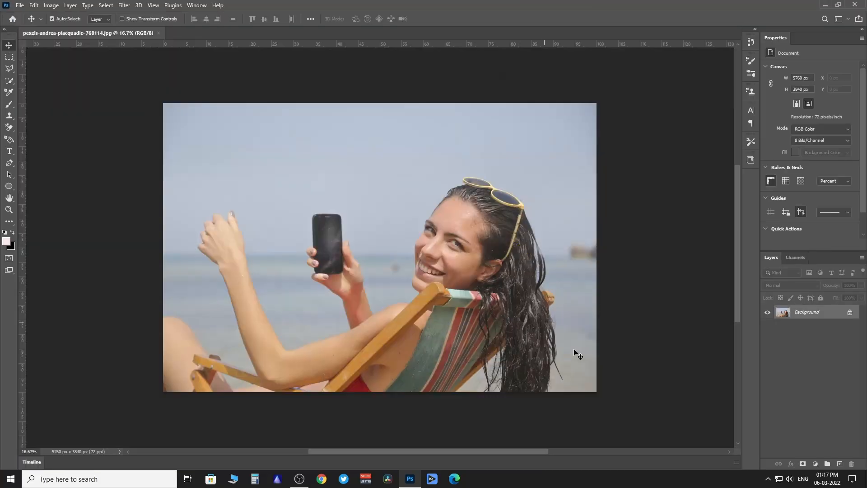
key("ctrl+j")
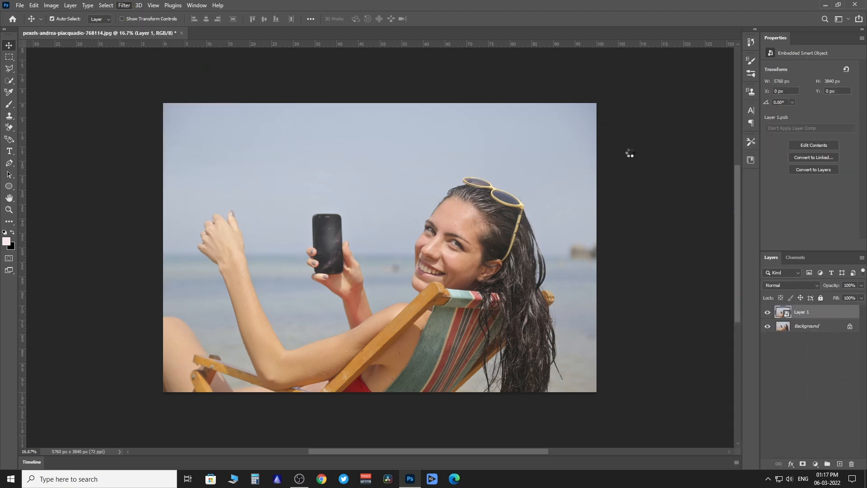
left_click(124, 6)
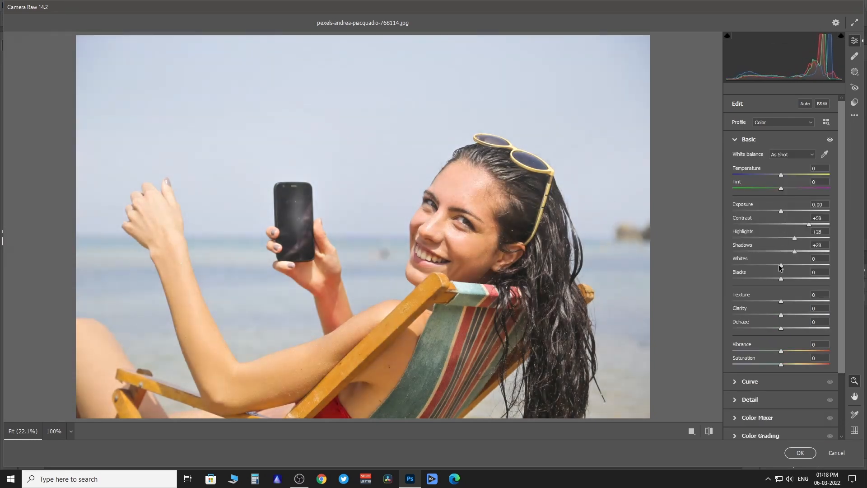
Step: Adjust calibration, colour-mixer saturation and colour grading for a cooler, more vivid look
left_click_drag(782, 265, 763, 265)
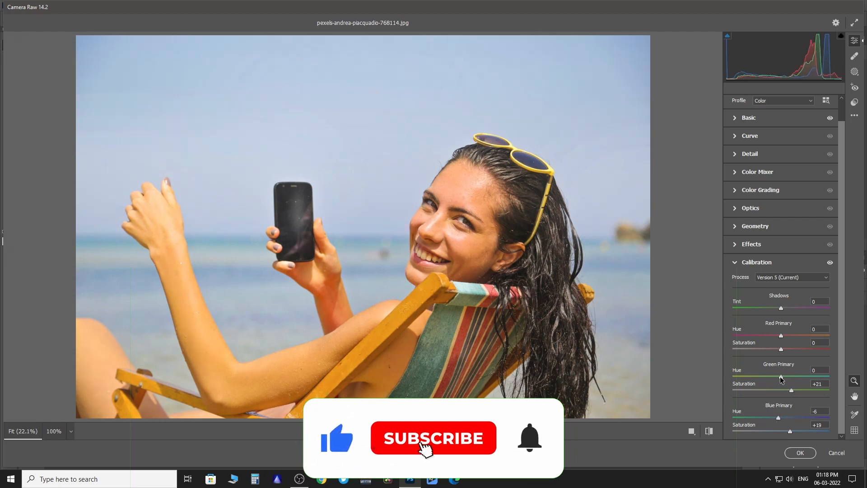
left_click(432, 437)
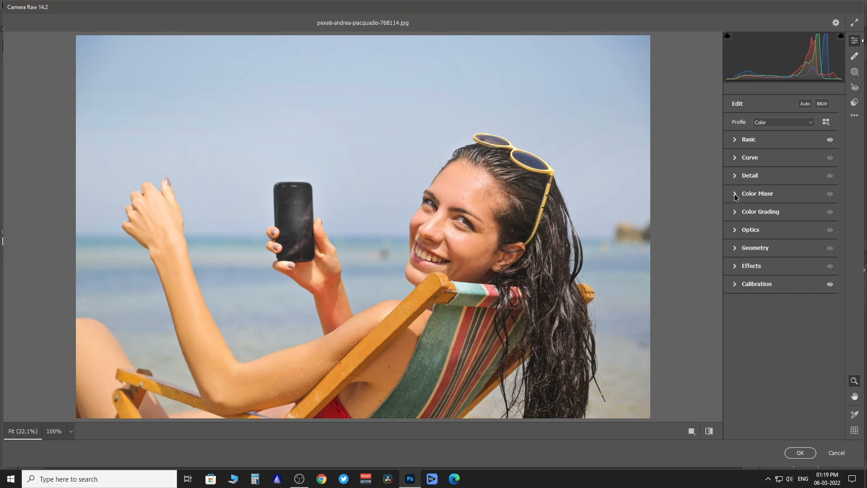
left_click(757, 194)
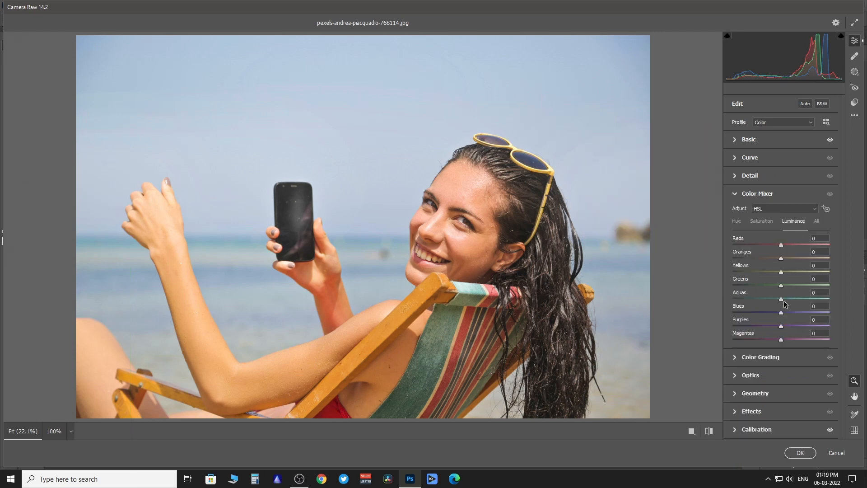
left_click(760, 220)
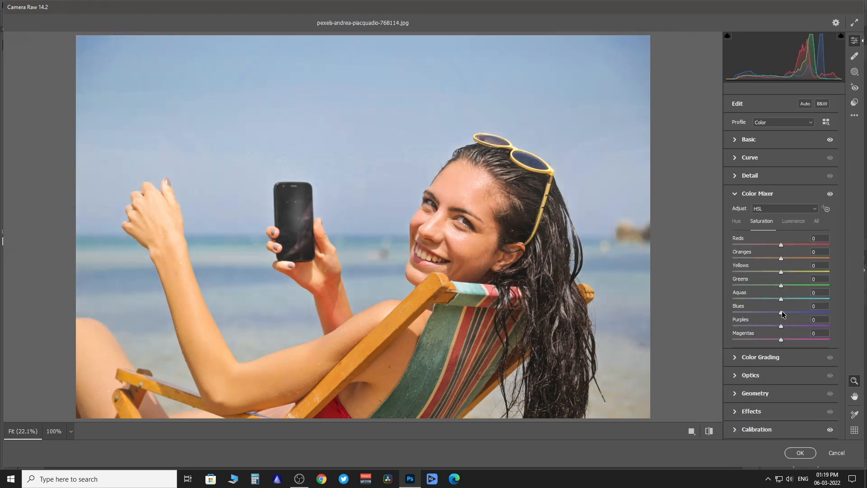
left_click(757, 194)
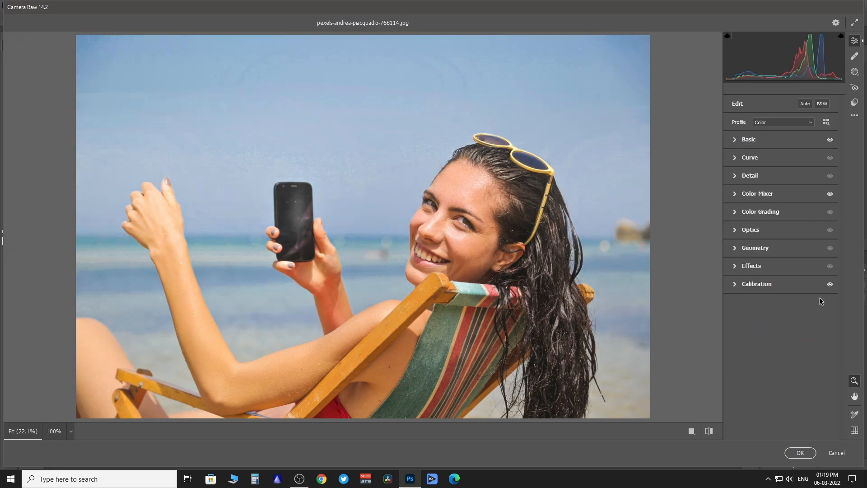
left_click(759, 211)
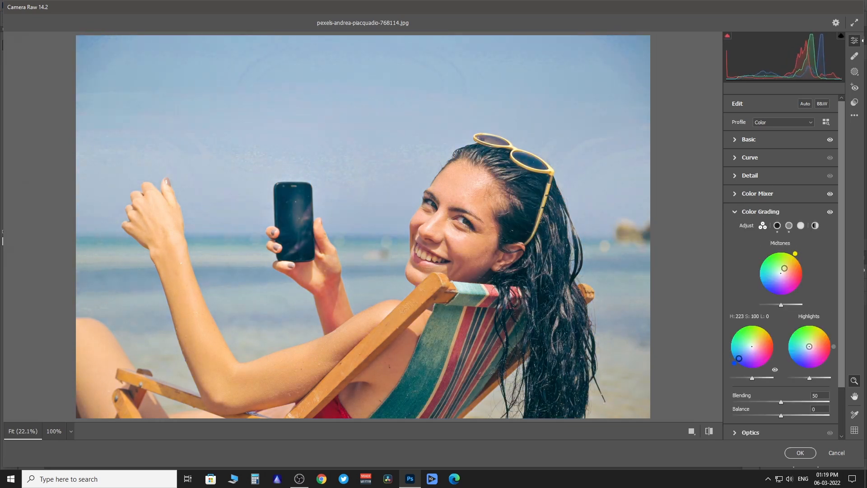
left_click(801, 225)
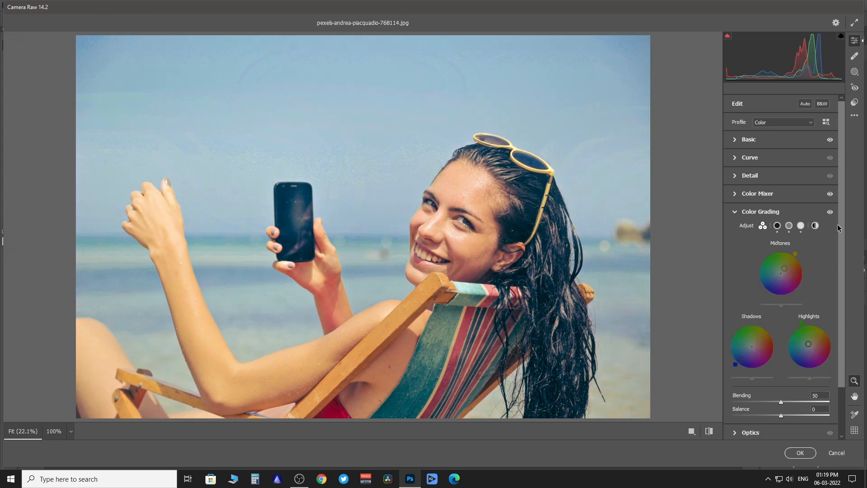
Step: Raise noise reduction to 39 and fine-tune white-balance temperature and tint in Basic
left_click(749, 175)
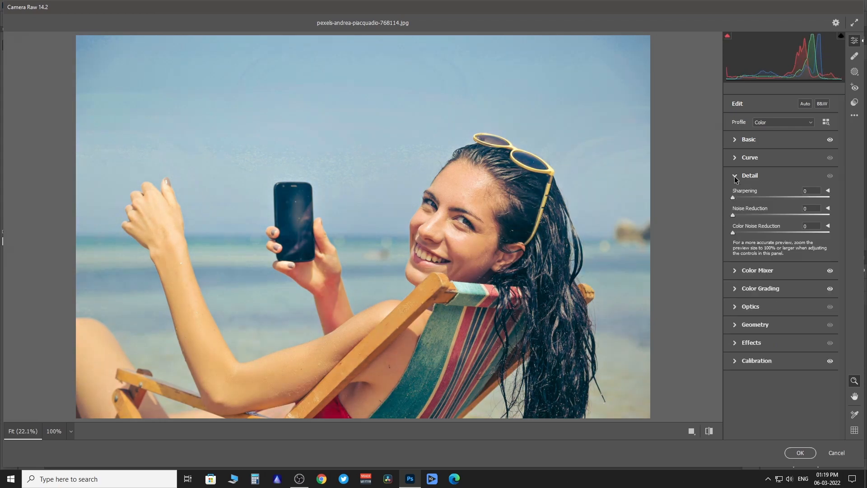
left_click_drag(733, 215, 770, 215)
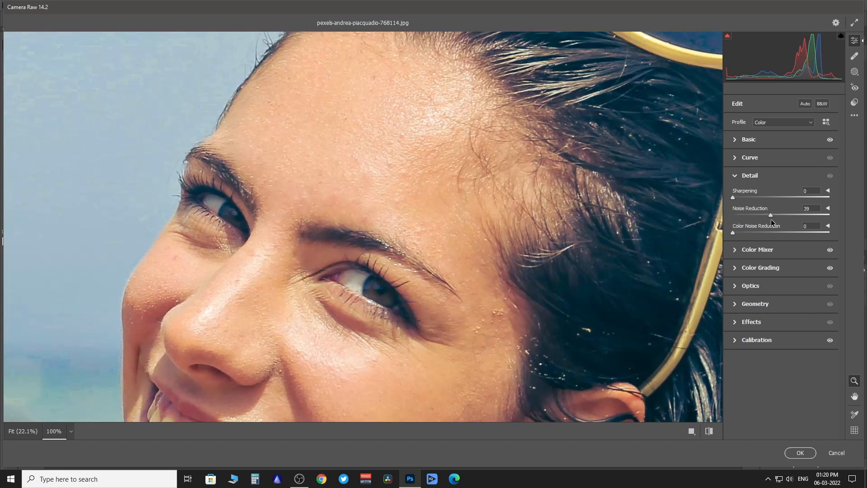
left_click(750, 175)
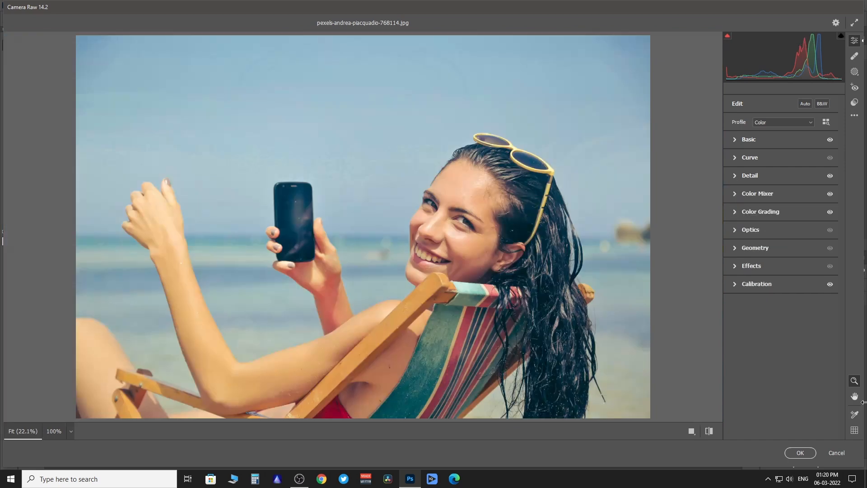
left_click(708, 430)
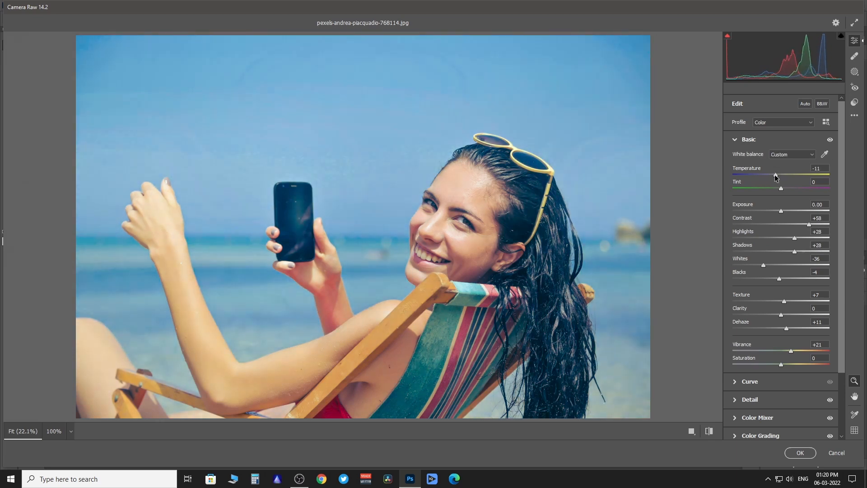
left_click_drag(781, 188, 785, 188)
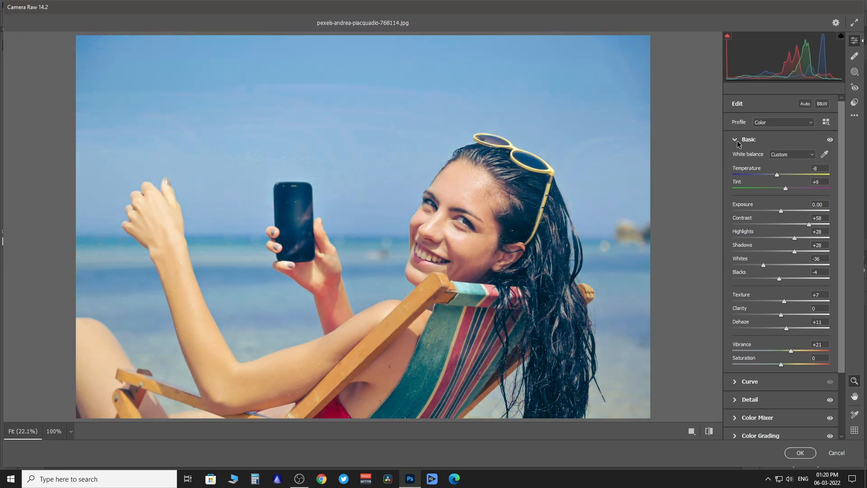
left_click(735, 139)
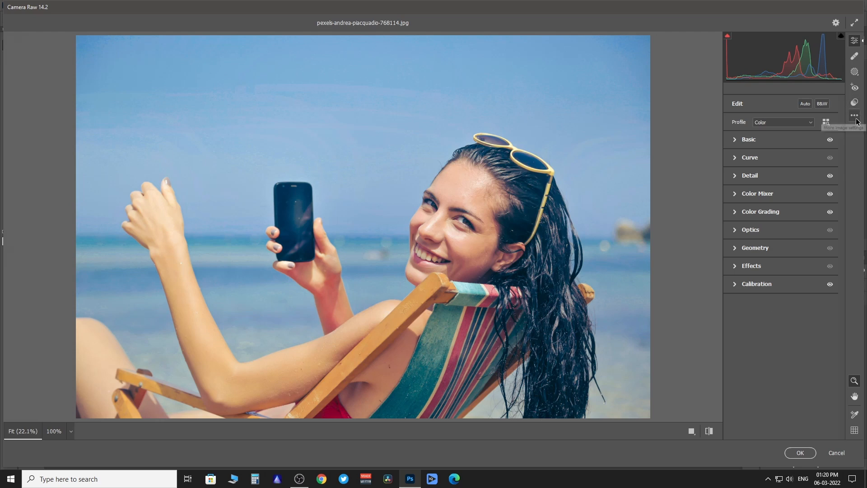
mouse_move(854, 116)
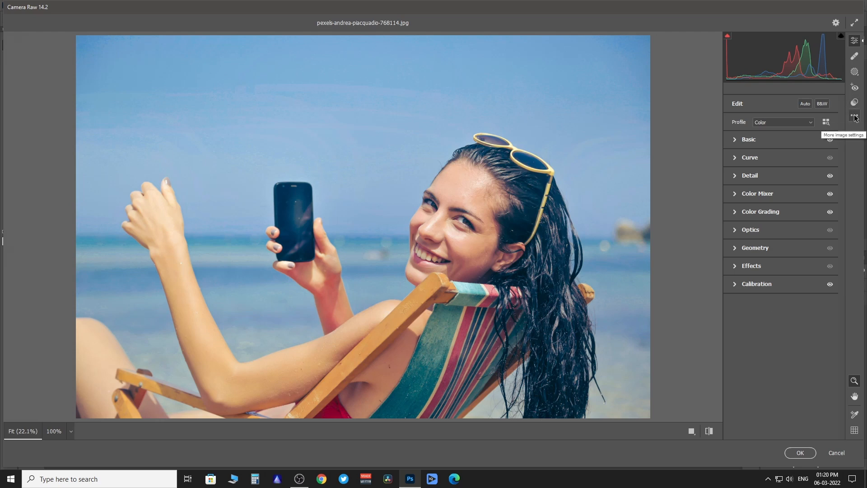
Step: Choose Save Settings from the image-settings menu with Check All so every adjustment is included
left_click(854, 115)
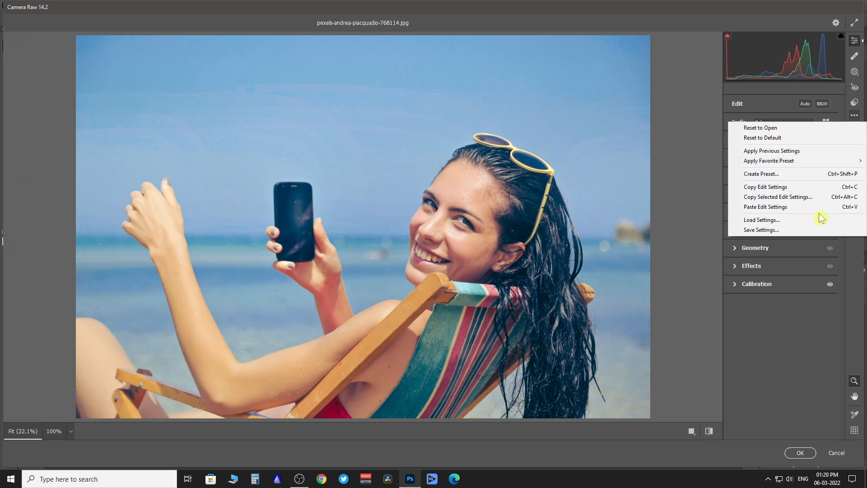
left_click(761, 229)
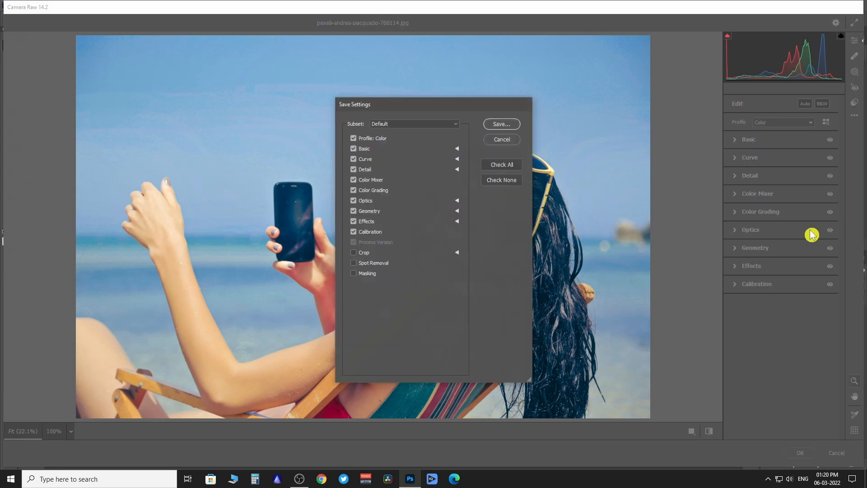
left_click(500, 165)
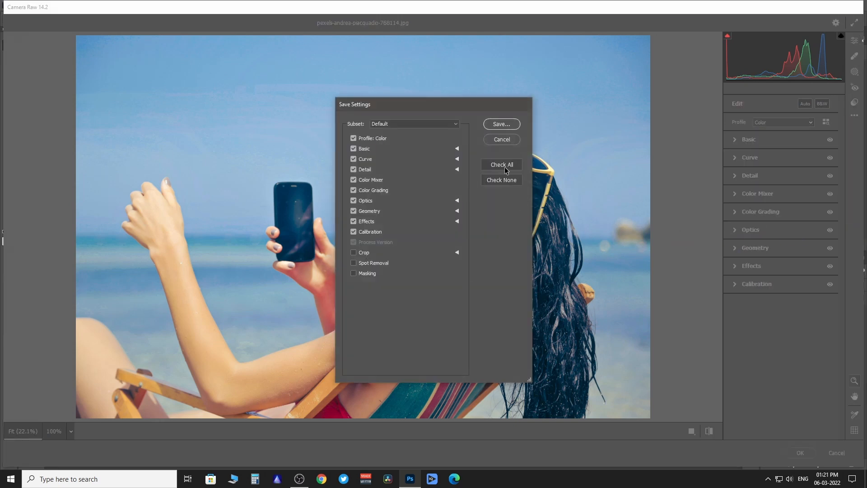
left_click(501, 165)
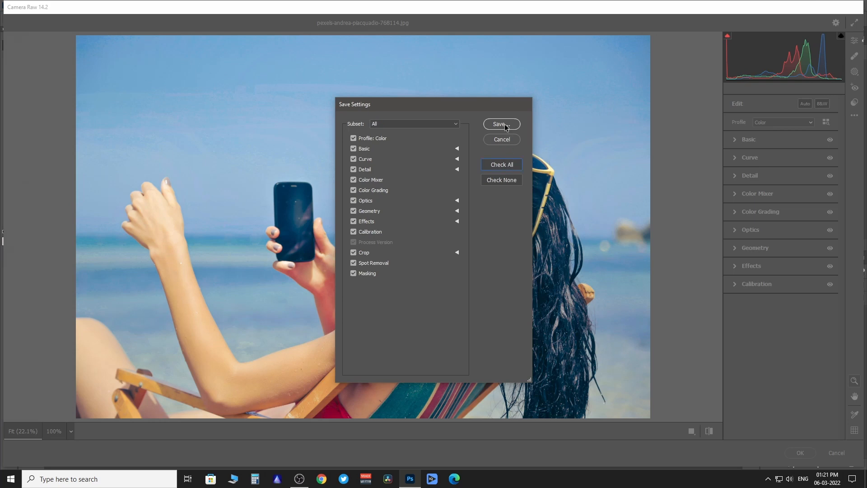
left_click(500, 123)
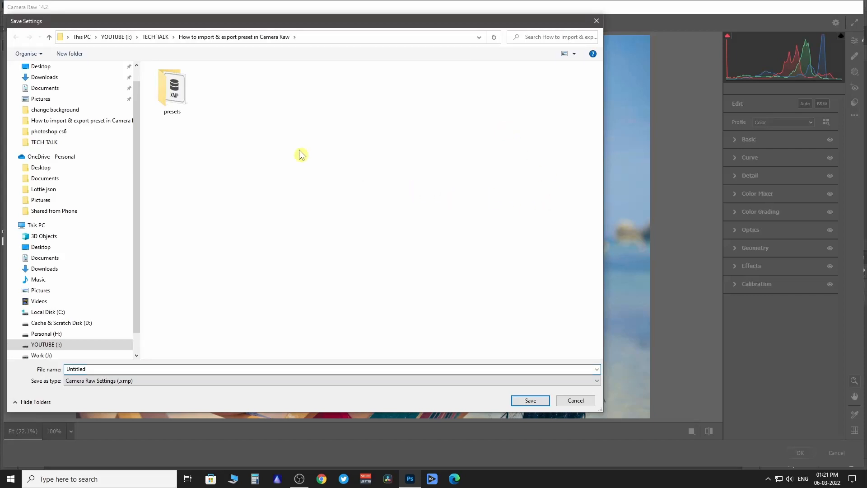
Step: Save the settings into the presets folder as an XMP file named 'my preset 1'
double_click(171, 87)
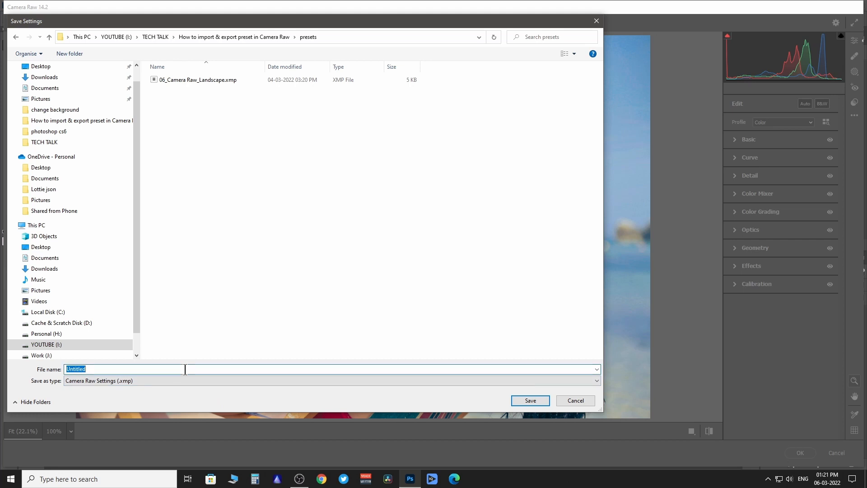
type("my p")
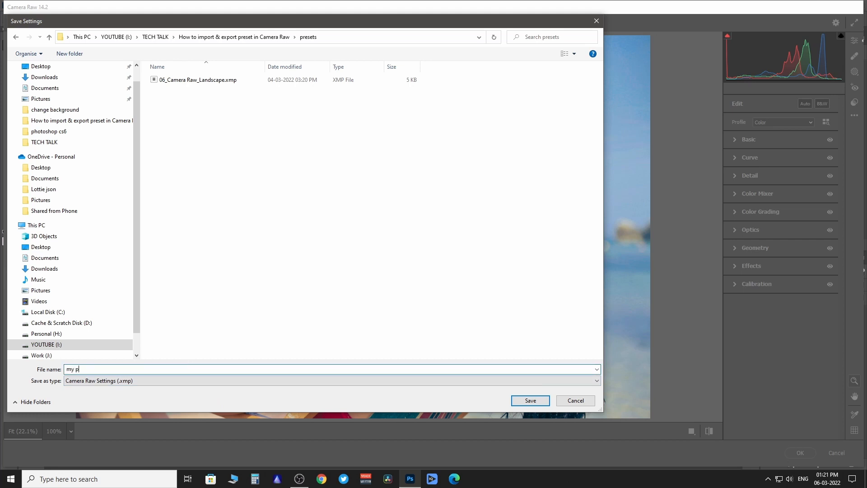
type("reset 1")
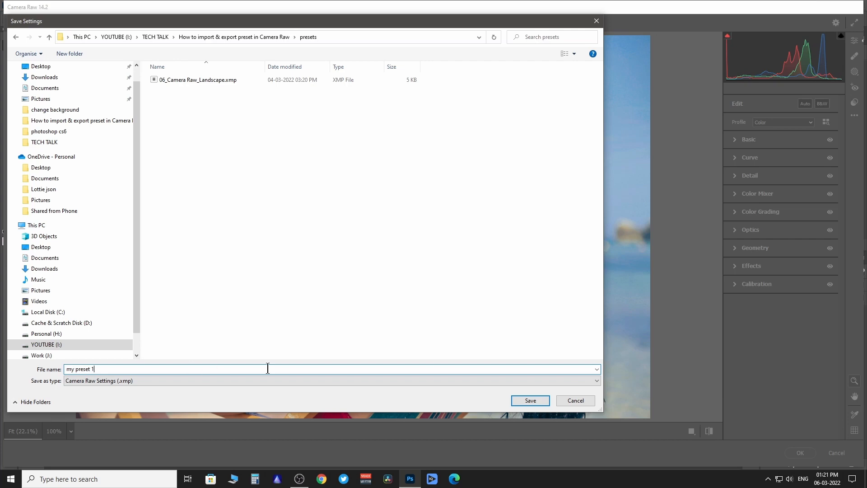
left_click(528, 400)
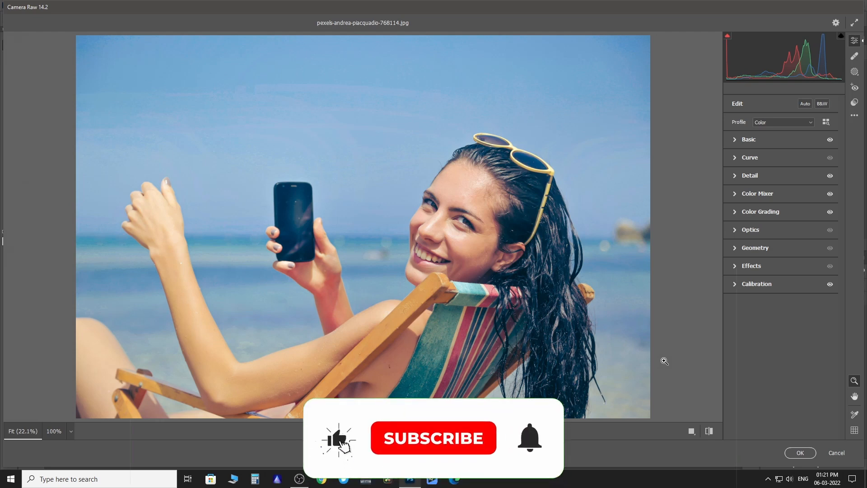
Step: Reset the photo to its unedited look and bring up the Presets panel's extra options menu
left_click(433, 438)
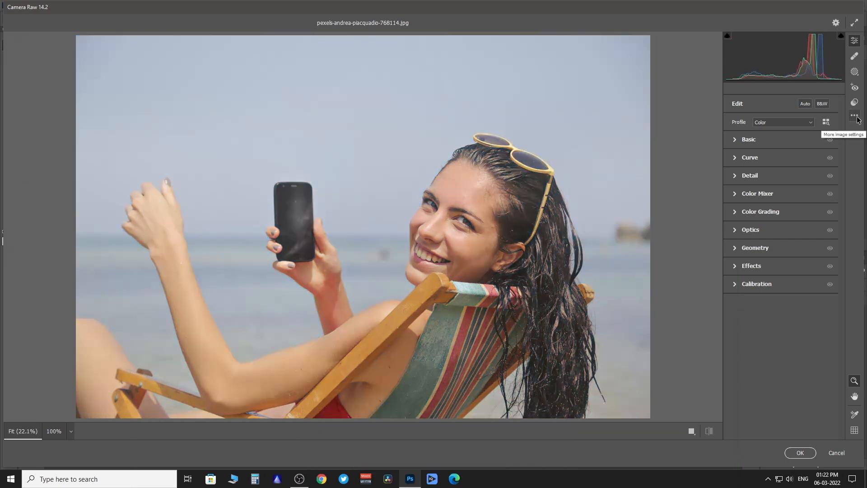
mouse_move(853, 102)
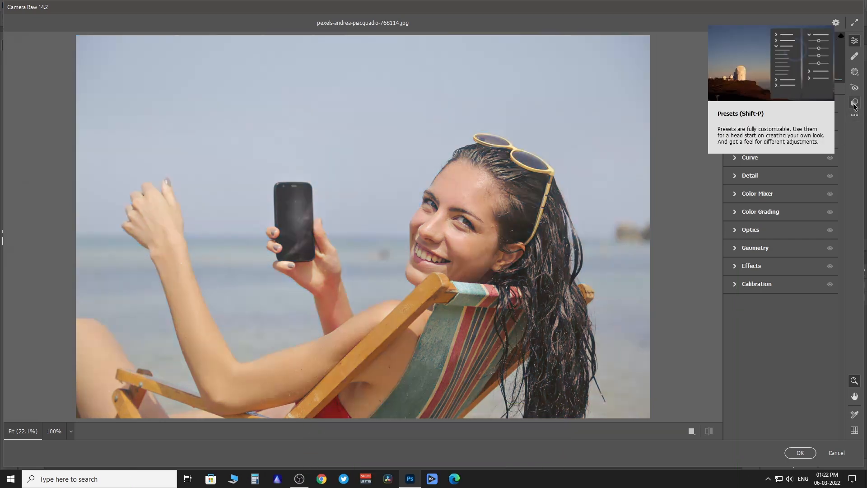
left_click(853, 102)
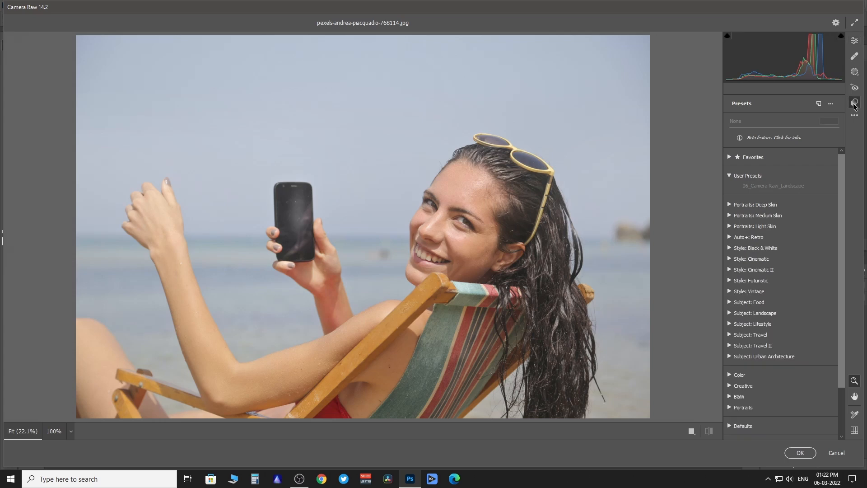
mouse_move(830, 105)
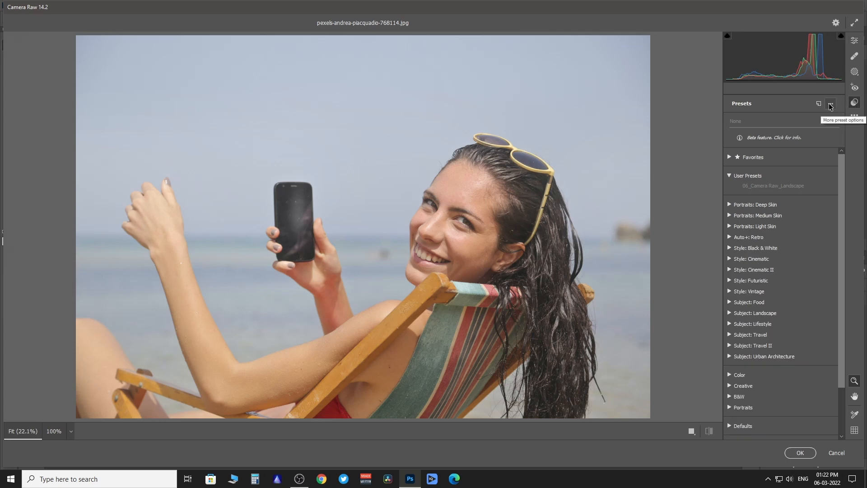
left_click(829, 103)
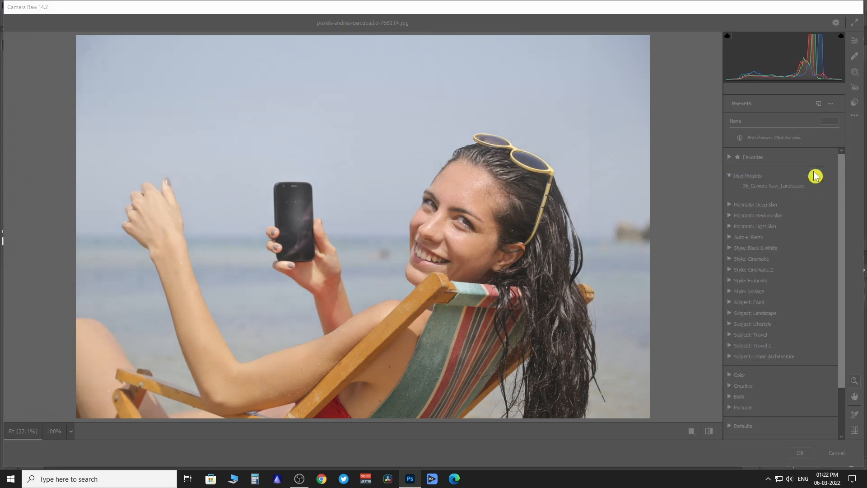
left_click(830, 103)
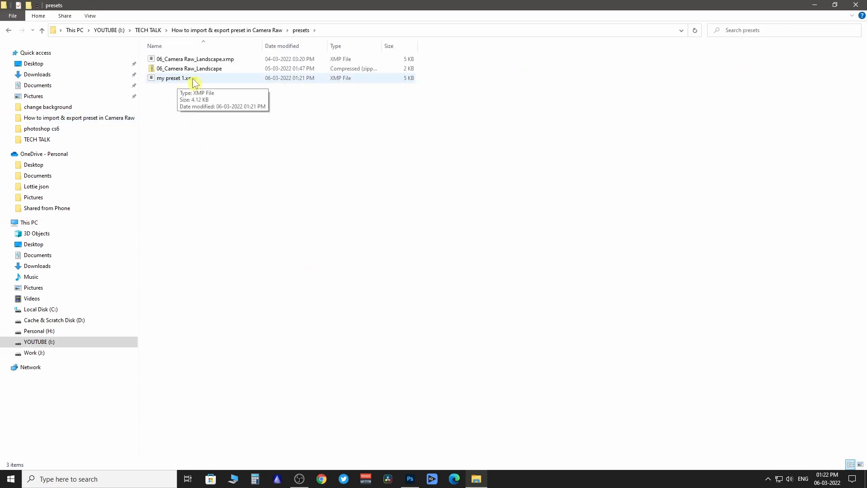
Step: Compress my preset 1.xmp into a zip archive via 7-Zip's Add to archive
left_click(174, 78)
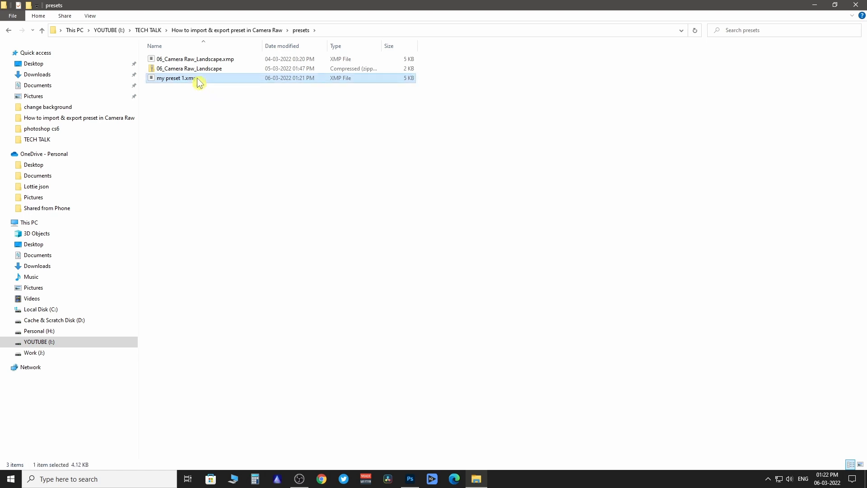
right_click(174, 77)
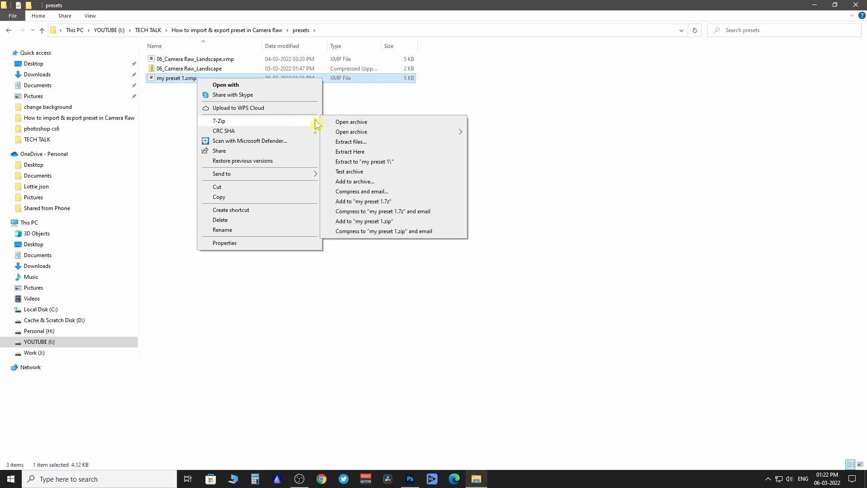
mouse_move(383, 183)
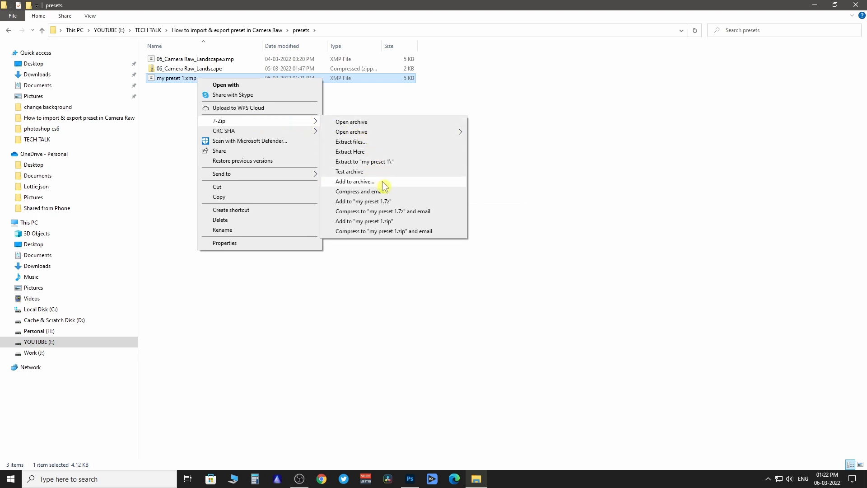
left_click(354, 181)
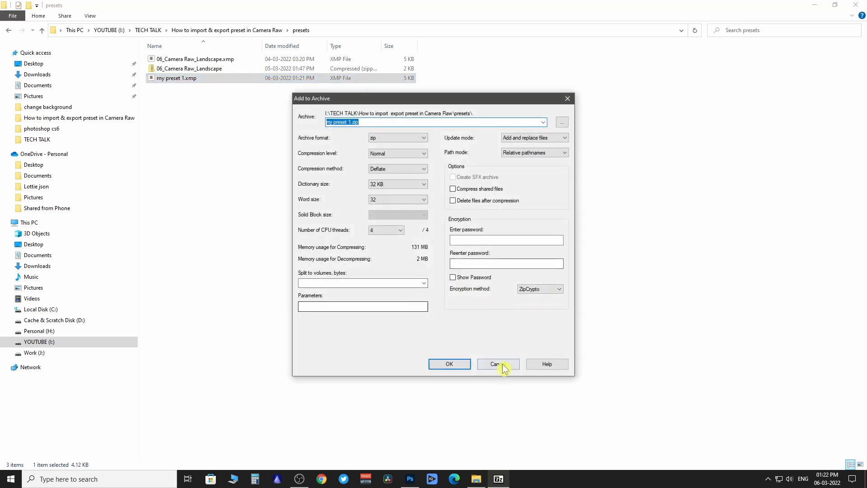
left_click(448, 364)
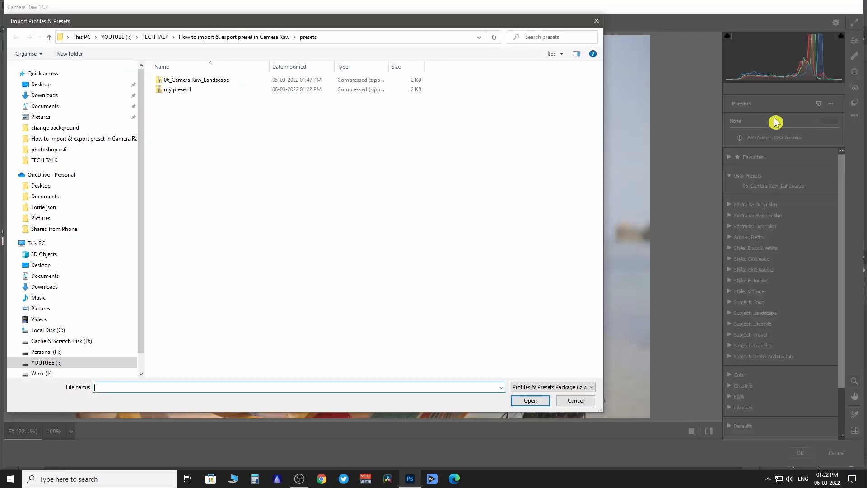
Step: Import the my preset 1 zip package and preview the photo with it applied from User Presets
left_click(177, 90)
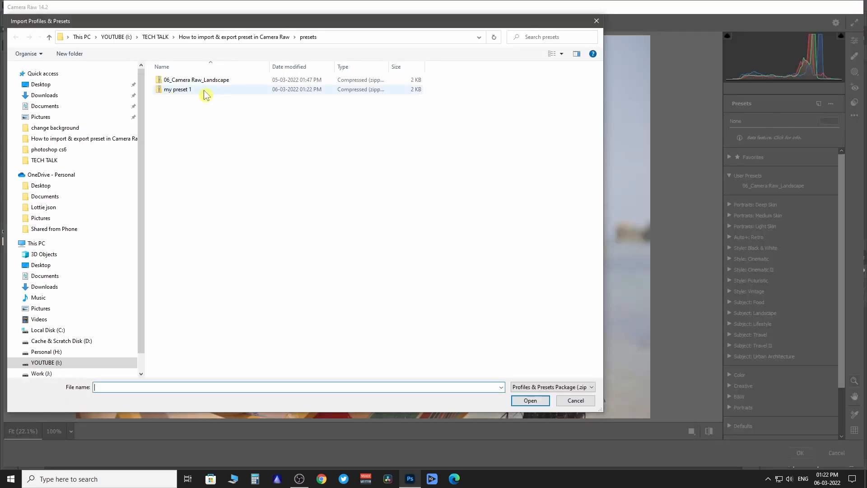
left_click(177, 89)
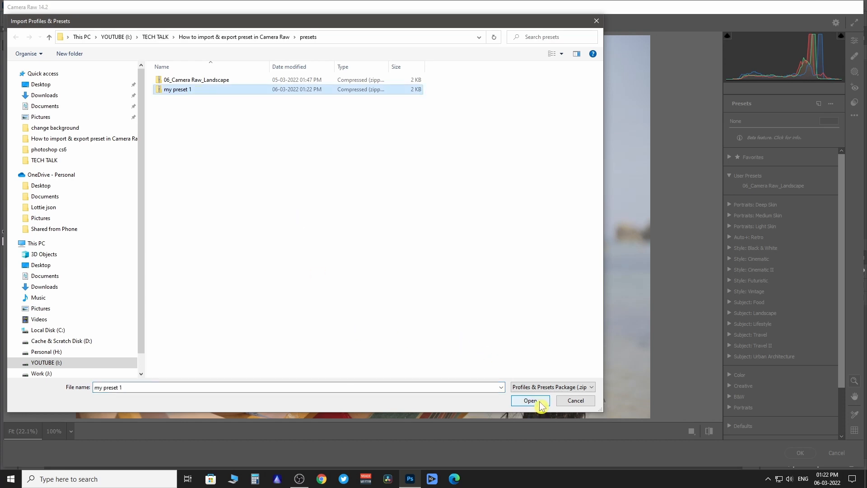
left_click(529, 400)
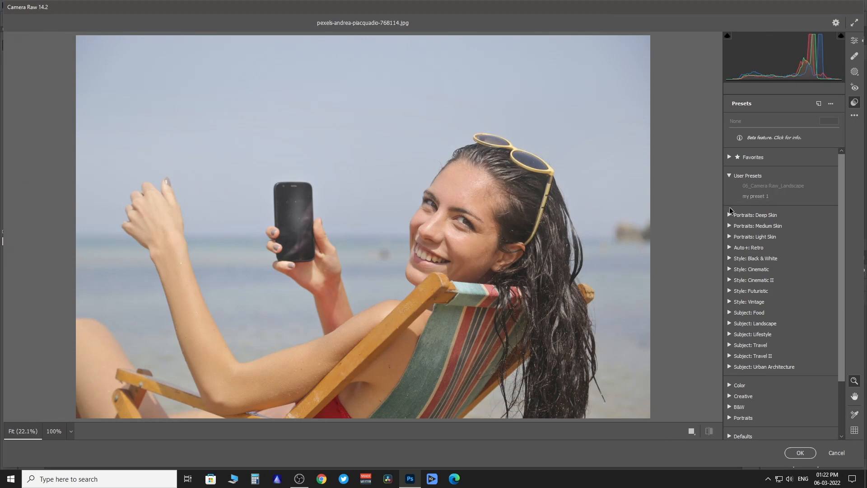
left_click(755, 196)
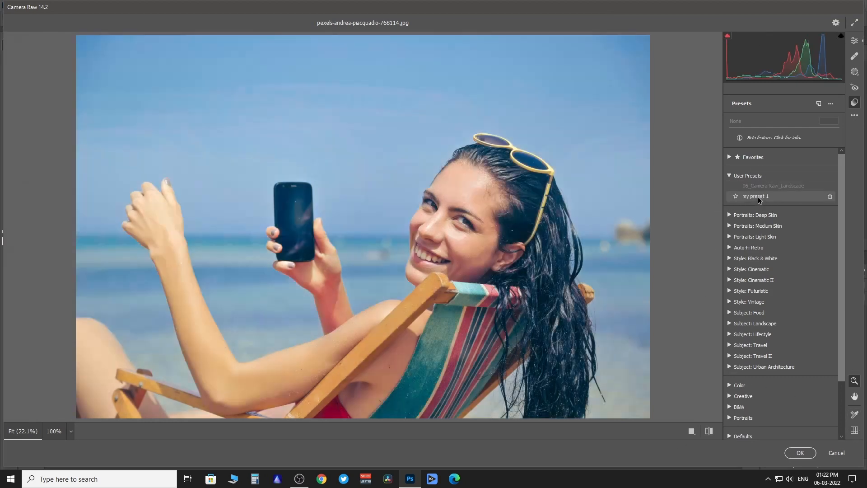
left_click(755, 196)
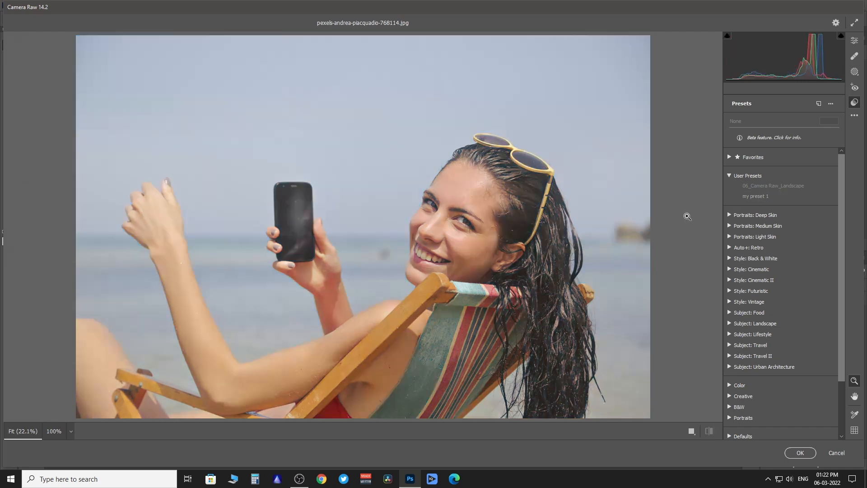
Step: Import the 06_Camera Raw_Landscape package via Import Profiles & Presets so it lists under User Presets
left_click(755, 196)
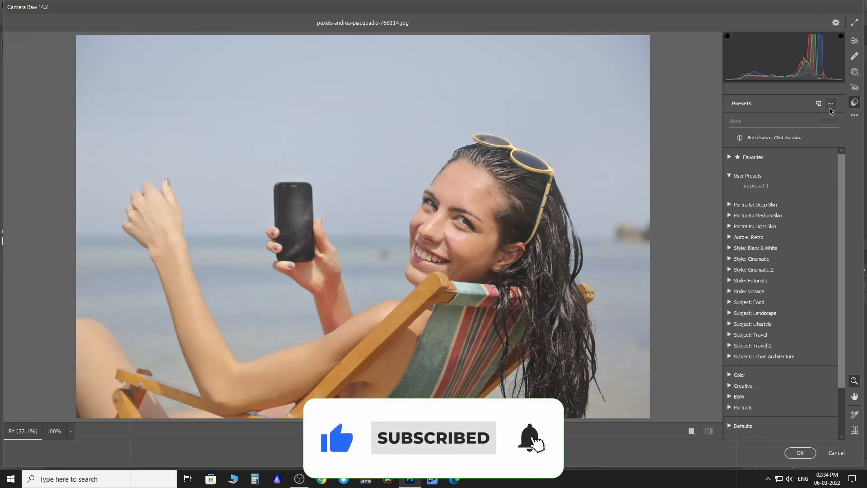
left_click(831, 103)
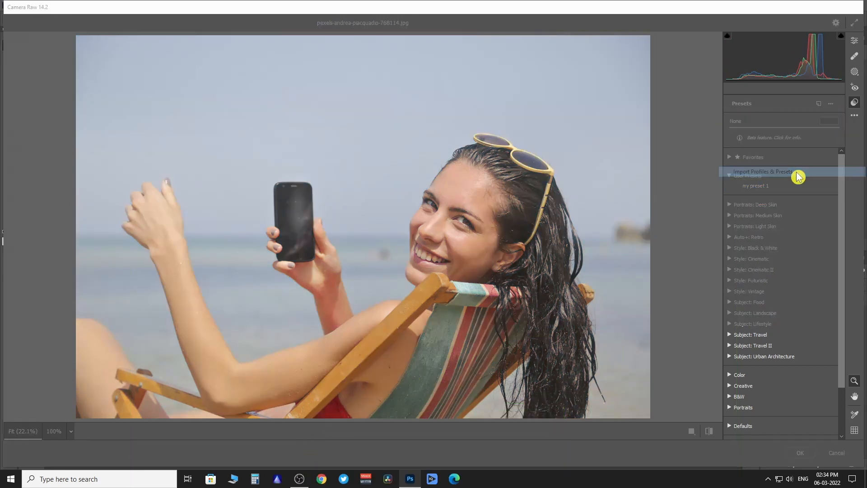
left_click(762, 172)
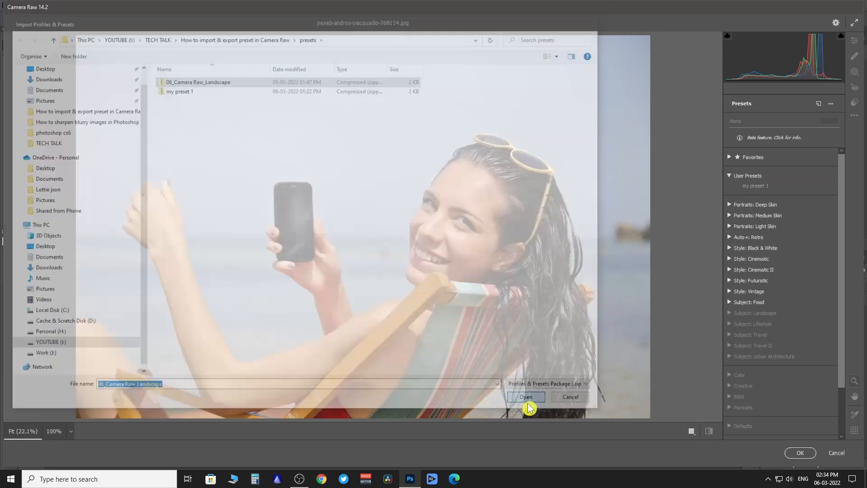
left_click(524, 396)
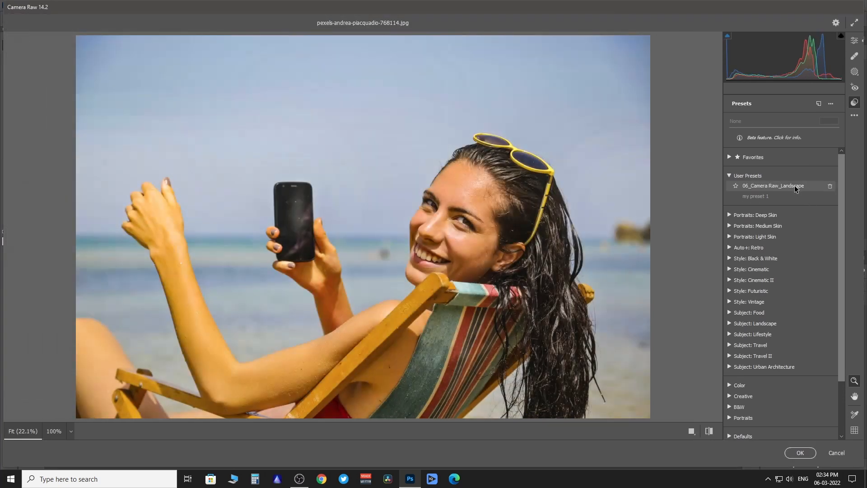